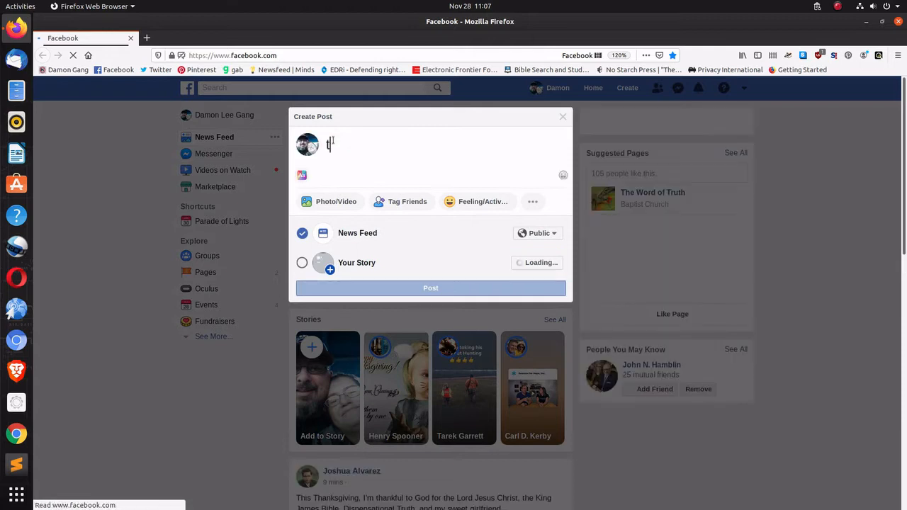
Post 'test' from the News Feed Create Post box.
text(est)
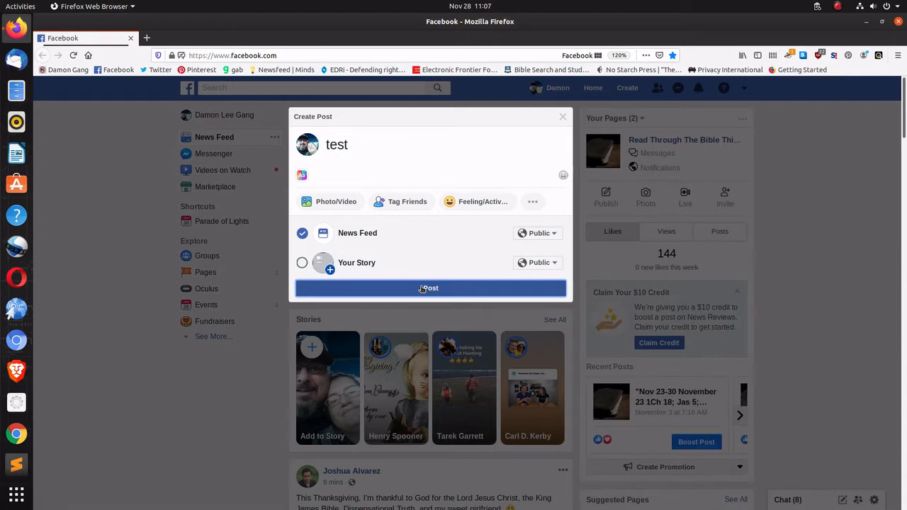
click(430, 287)
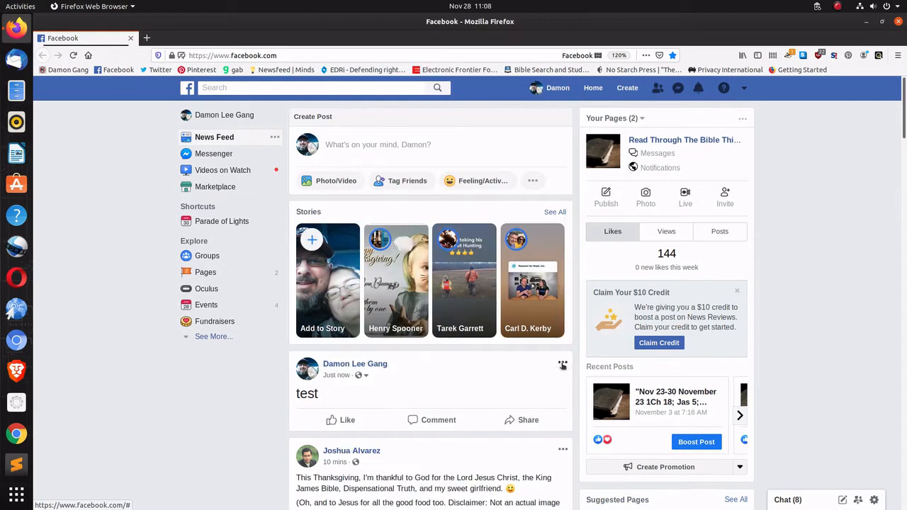
click(562, 365)
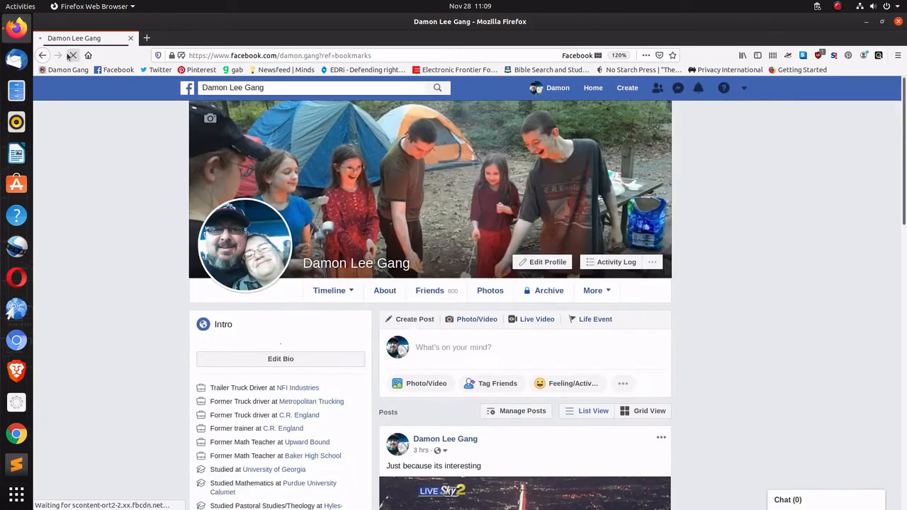
Write 'test' in the profile's post box and attempt to publish it.
click(837, 6)
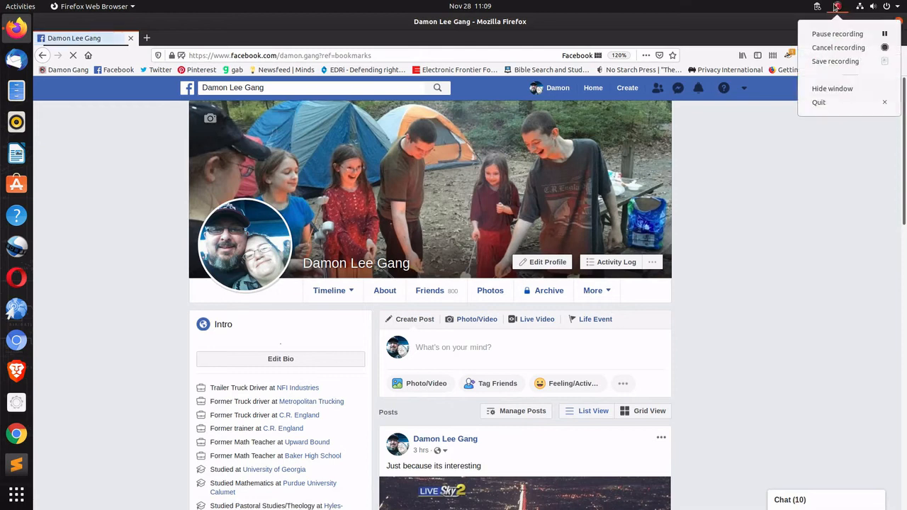
click(837, 6)
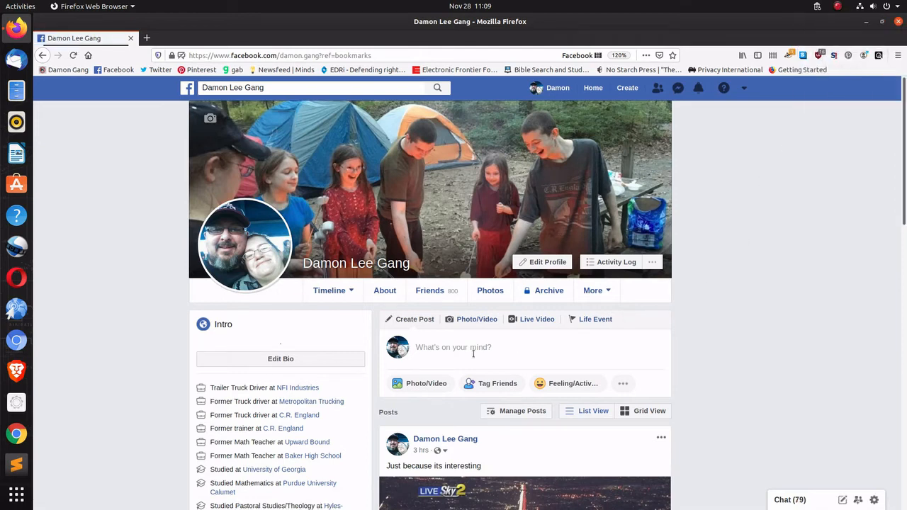
text(test)
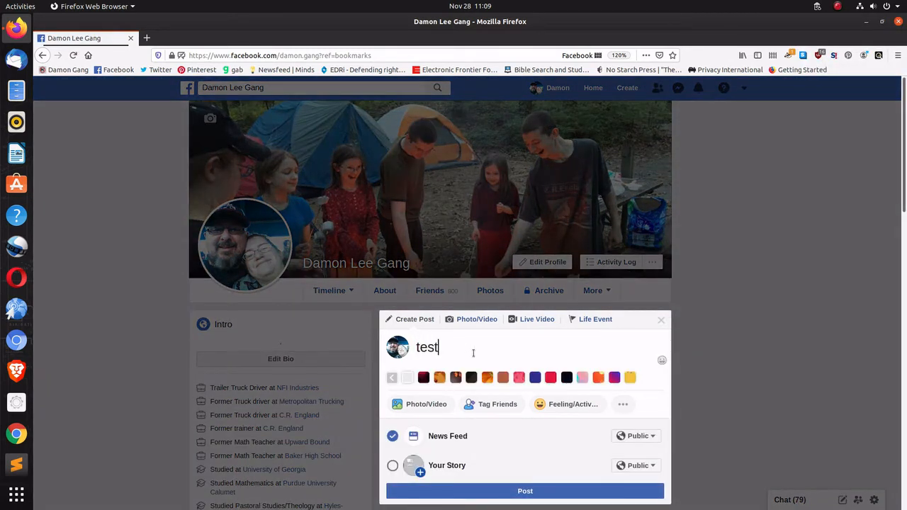
click(525, 491)
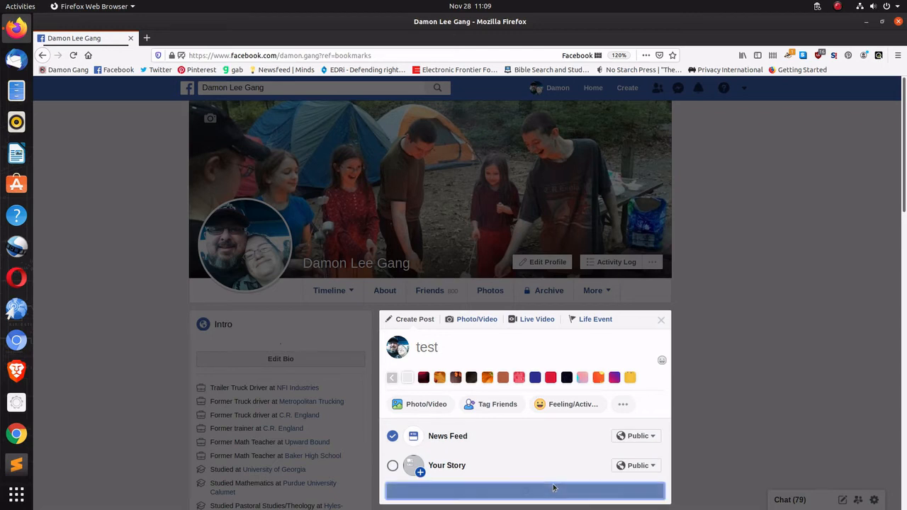
click(525, 490)
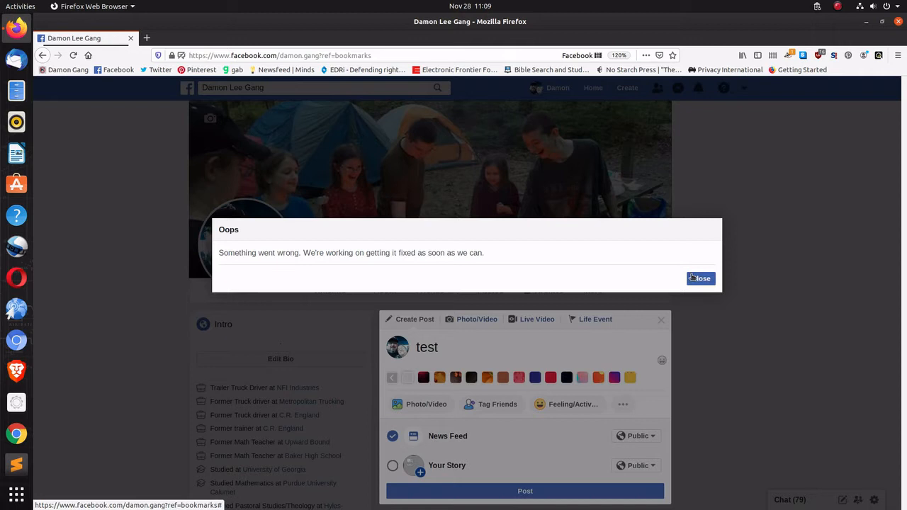
mouse_move(546, 289)
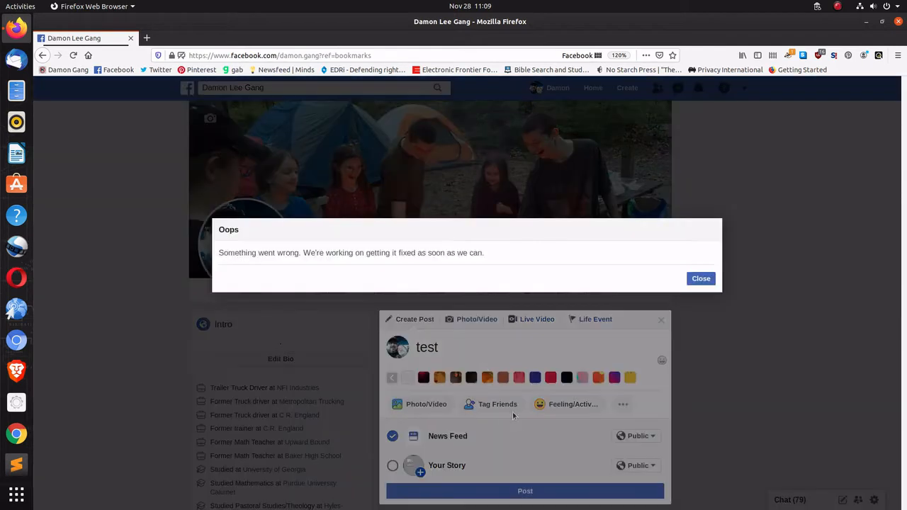
Close the 'Something went wrong' error dialog.
click(701, 278)
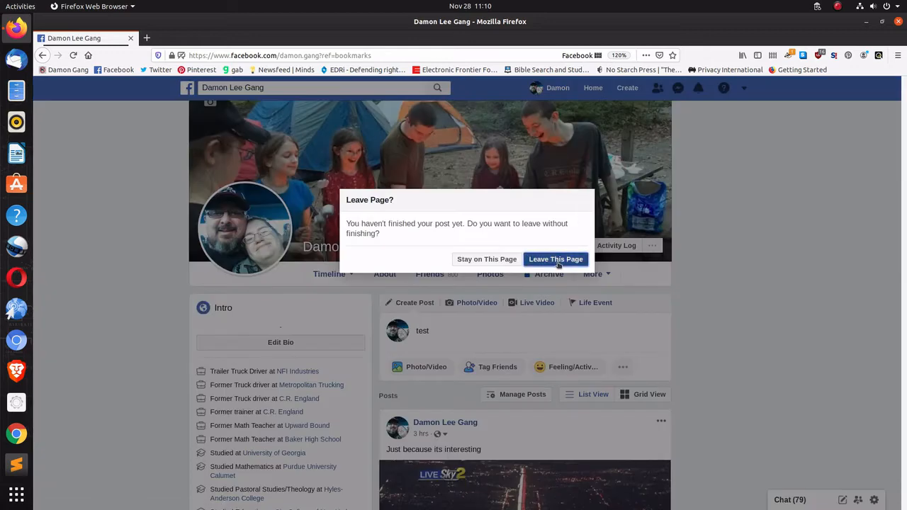
Leave the profile page and post 'test post' on the News Feed.
click(555, 260)
text(te)
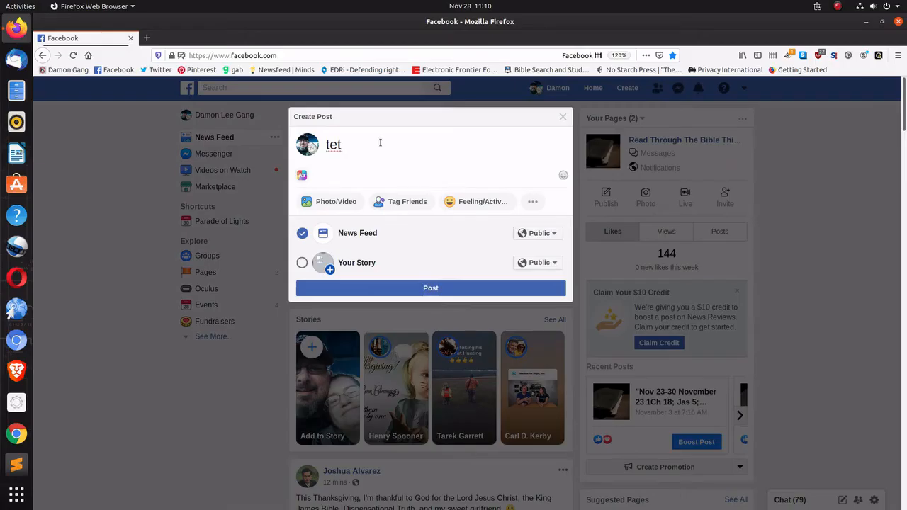
text(test post)
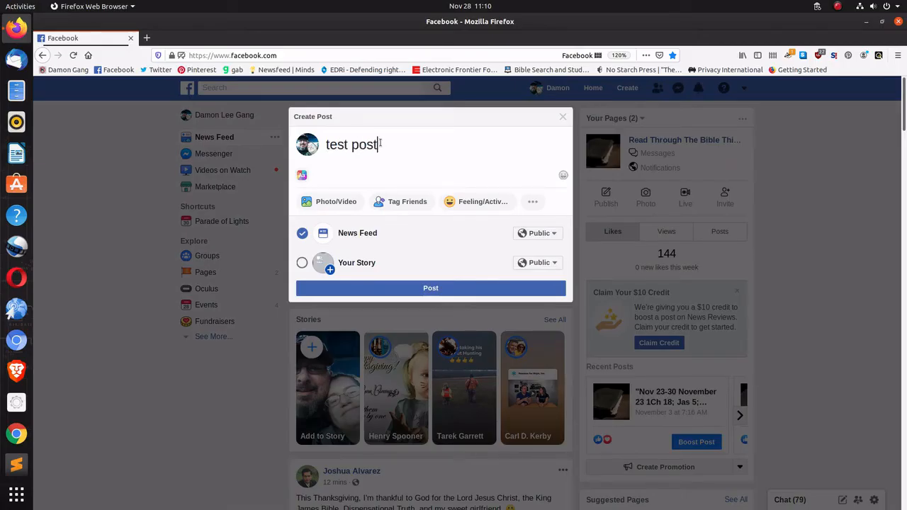
click(563, 116)
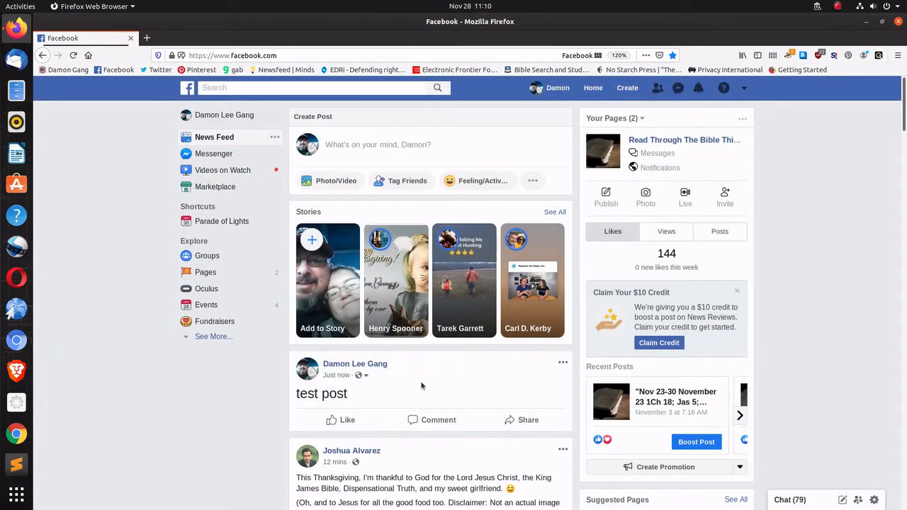
mouse_move(224, 114)
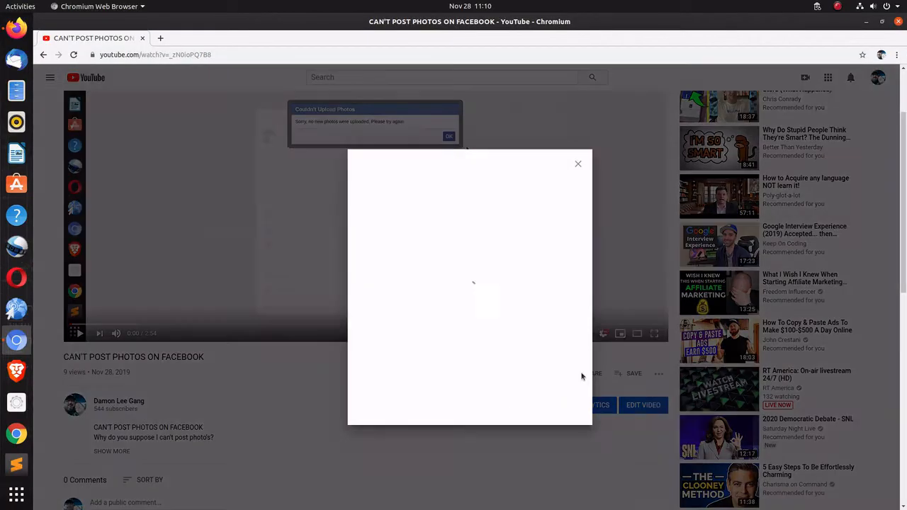
click(560, 305)
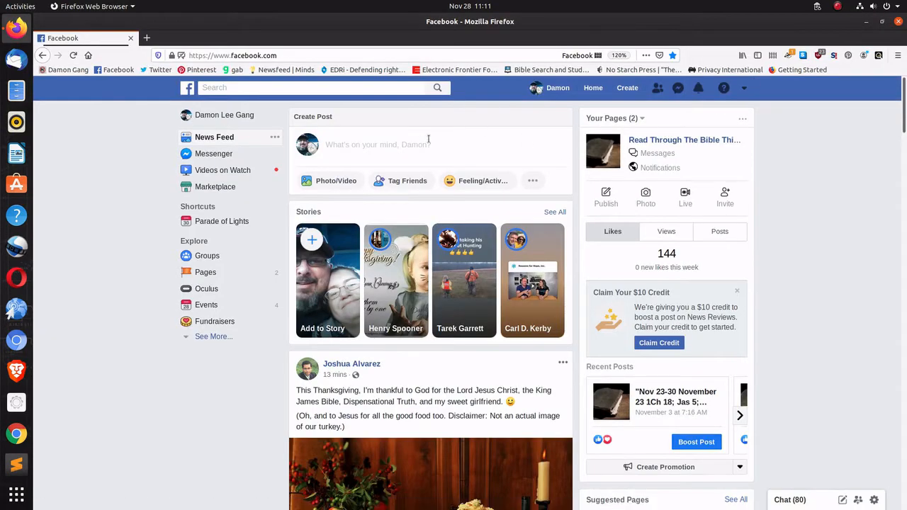
Draft 'every time facebook acts strange I plan to record it and share it'.
text(every time facebook a)
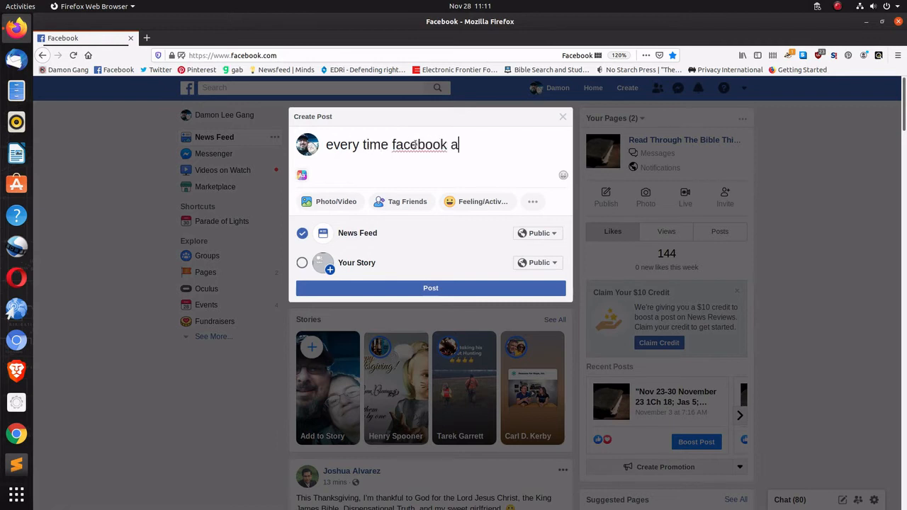
text(cts strange I plan to recor)
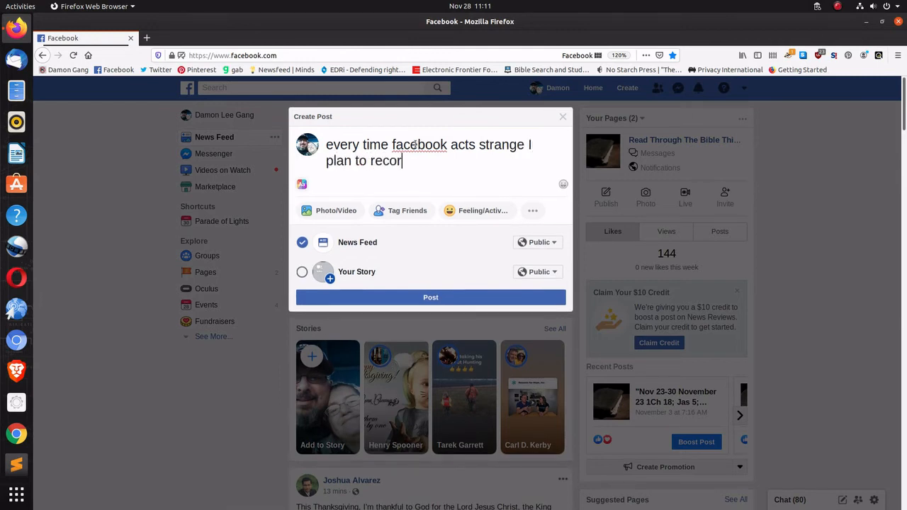
text(d)
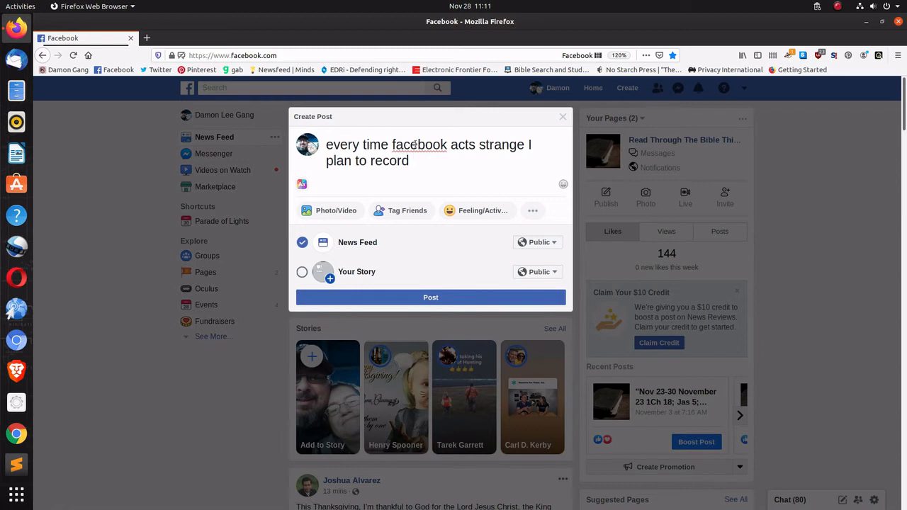
text(it and)
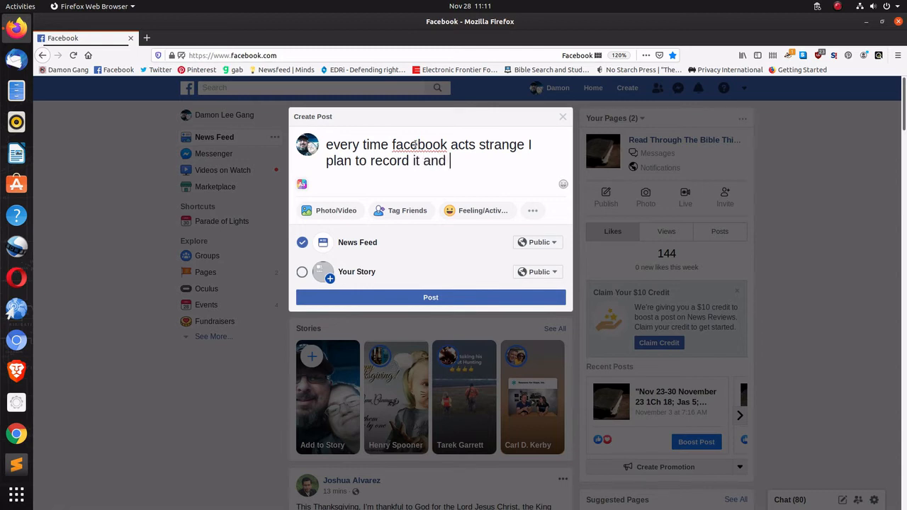
text(share it)
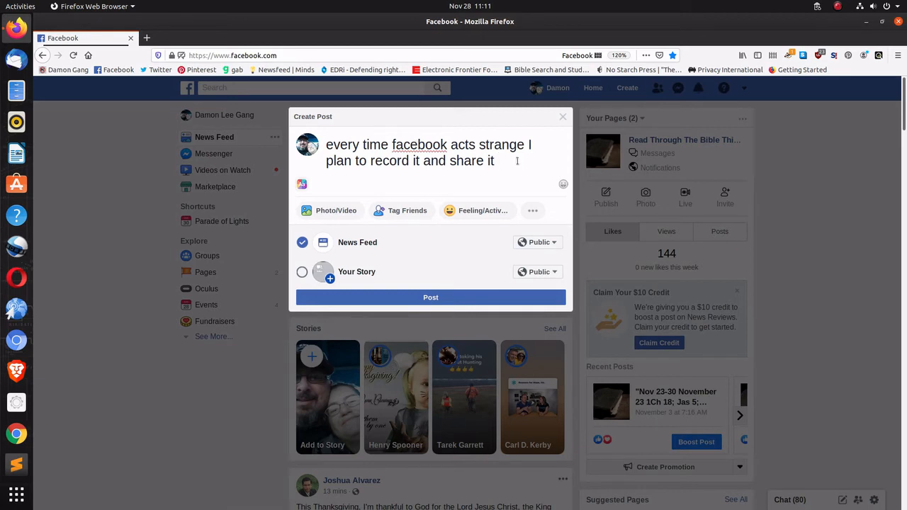
right_click(516, 160)
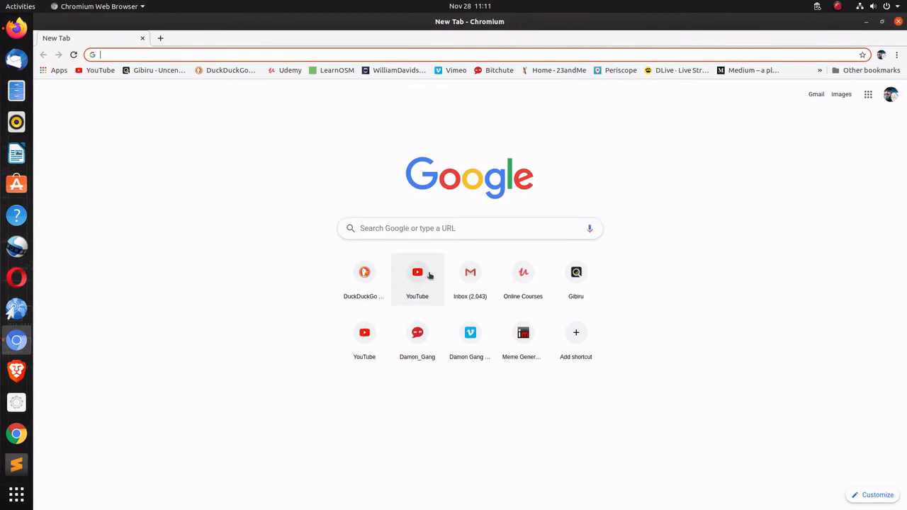
Copy the share link of the 'CAN'T POST PHOTOS ON FACEBOOK' video from your channel.
click(417, 276)
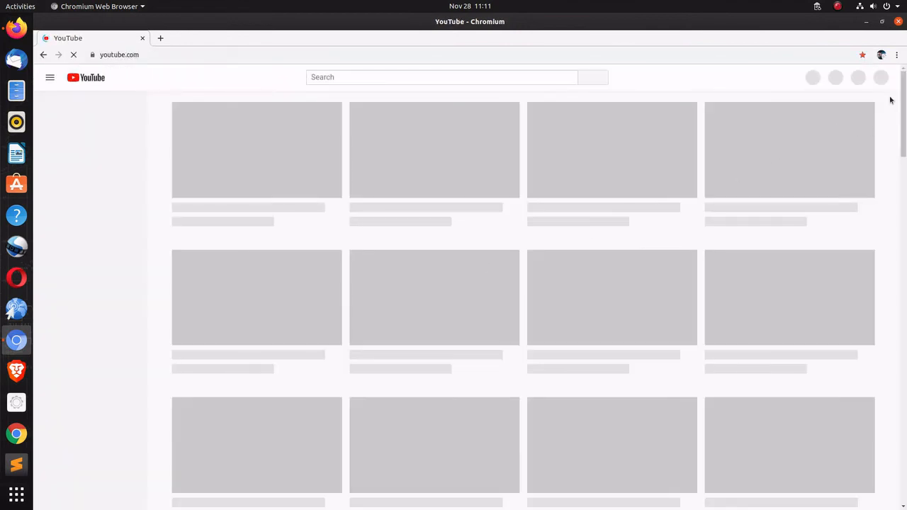
click(878, 77)
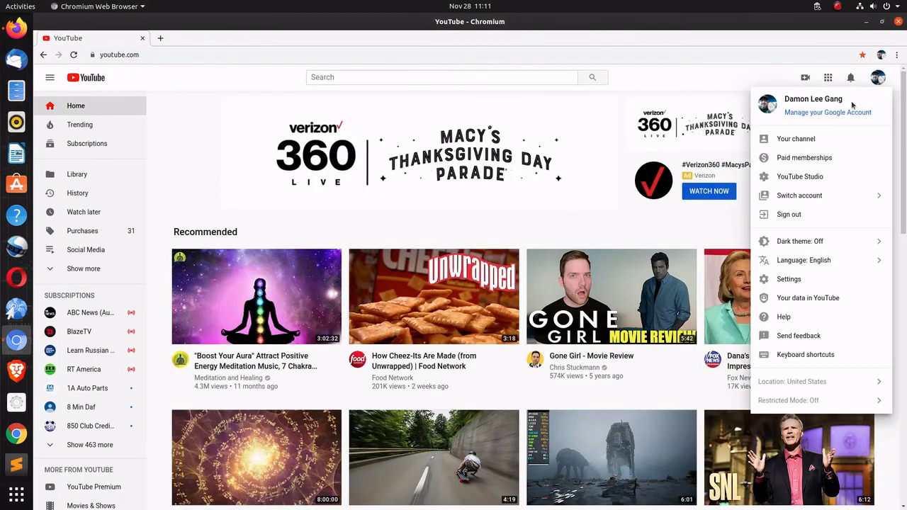
click(795, 139)
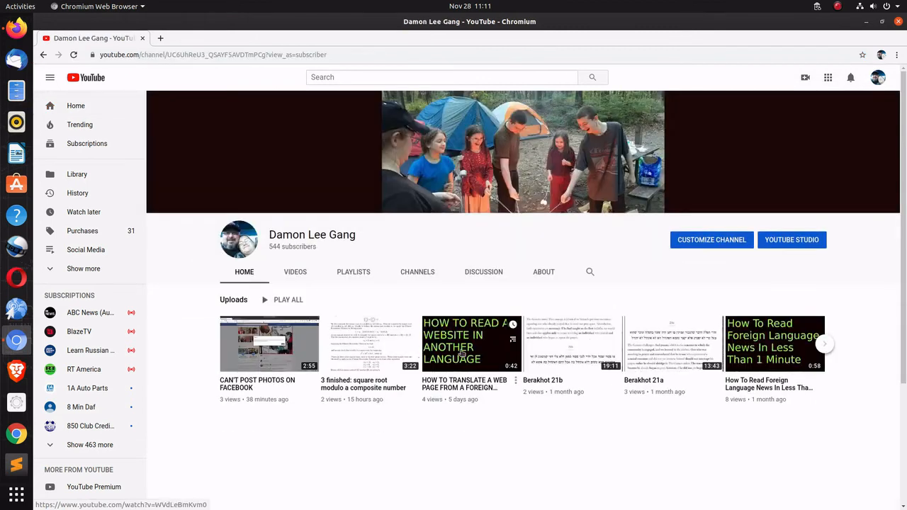
click(269, 344)
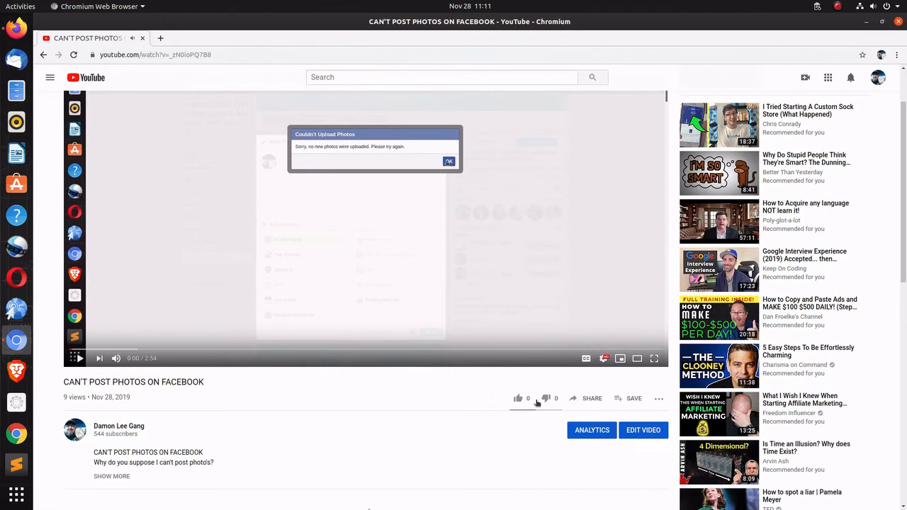
click(592, 398)
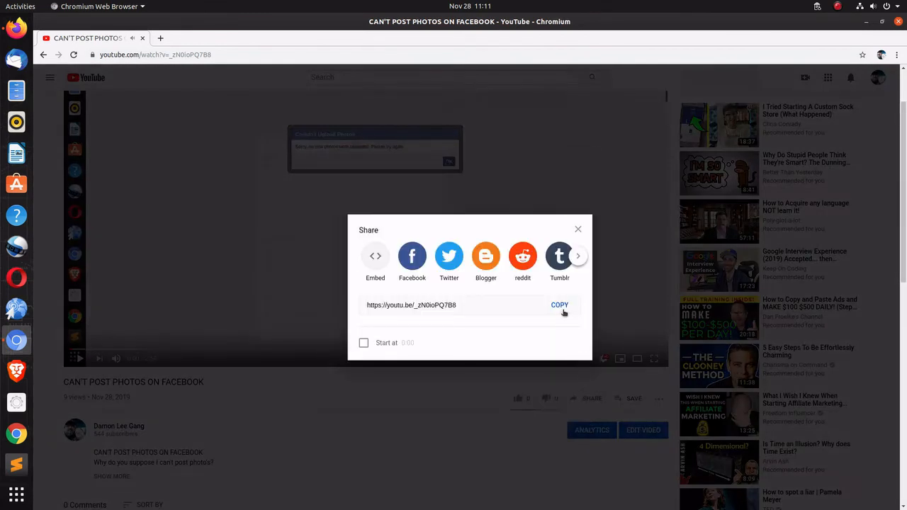
click(559, 305)
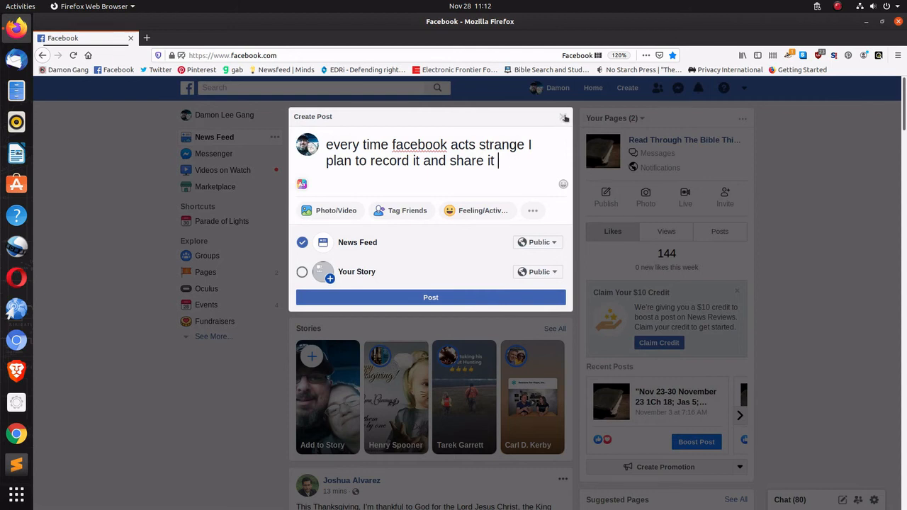
Replace the drafted message with 'test' and publish it to the feed.
click(565, 118)
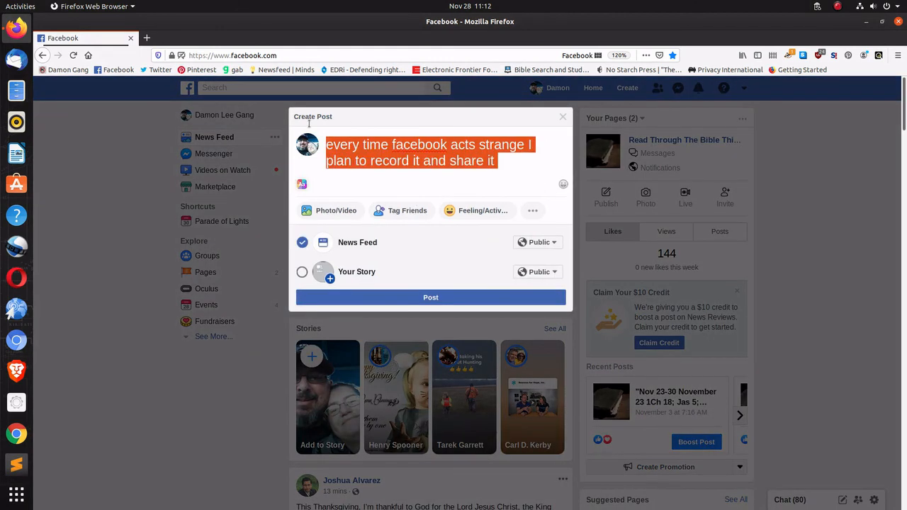
text(test)
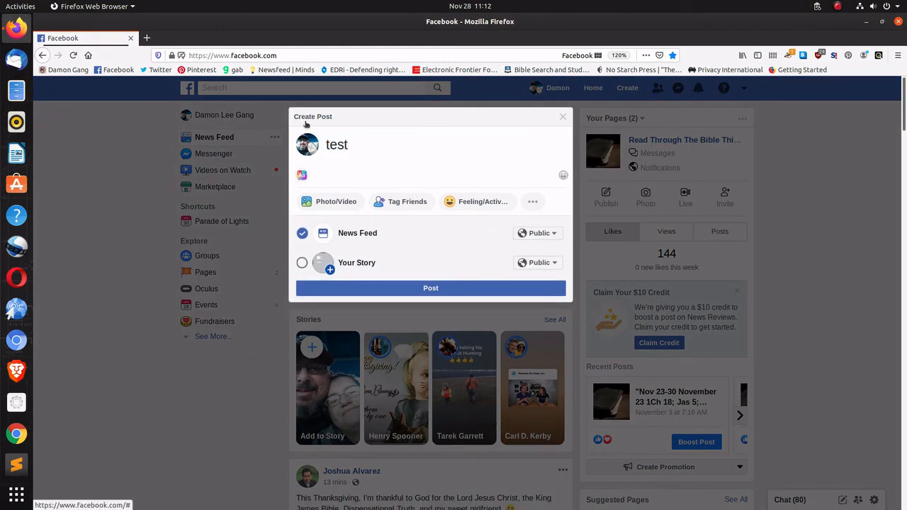
click(430, 287)
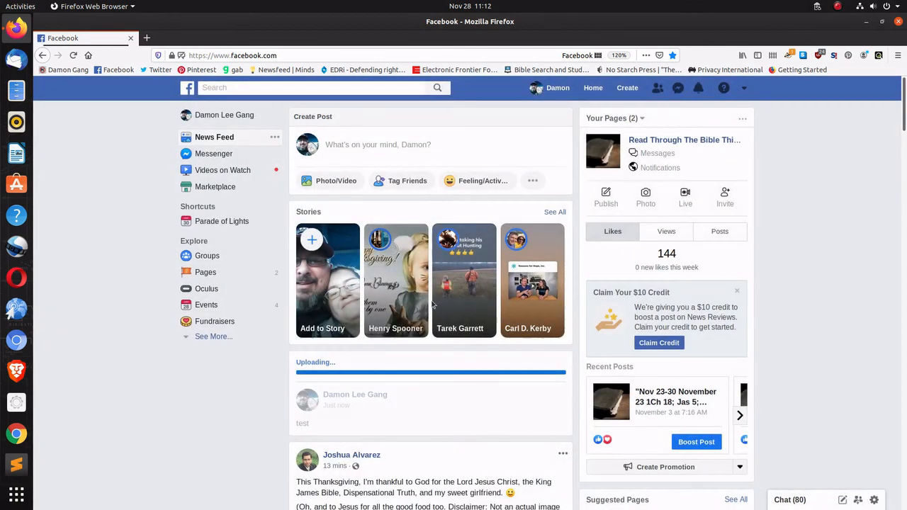